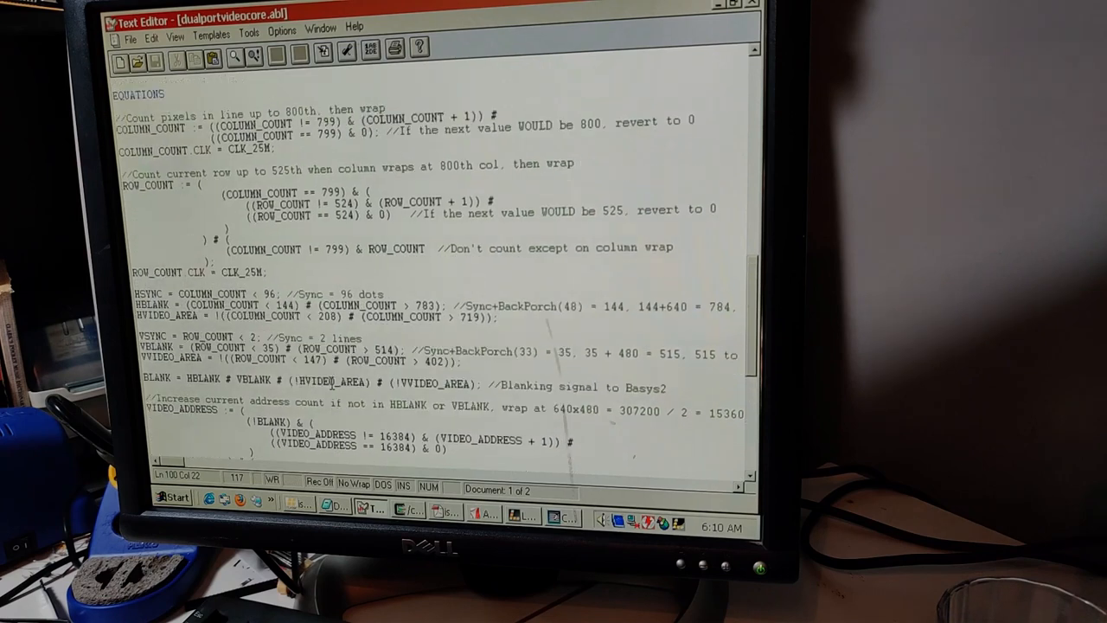
Step: Replace the VIDEO_MUX block with VM0 = (!VA0) & (!VA1) & (!BLANK); and begin VM1 =
scroll("up", 3)
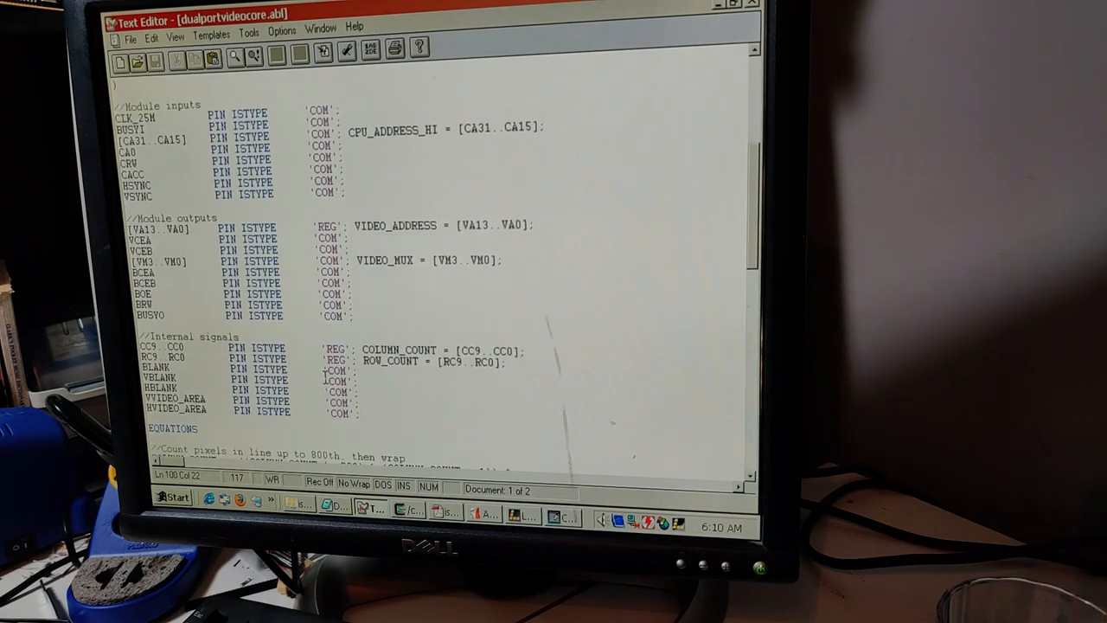
scroll("down", 3)
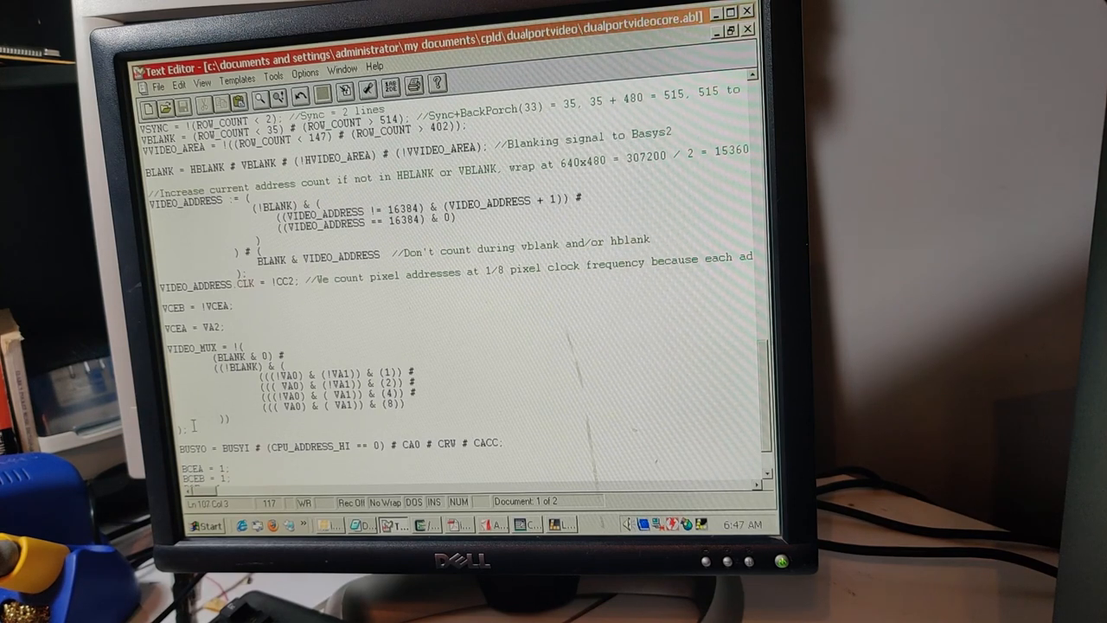
left_click_drag(176, 346, 418, 407)
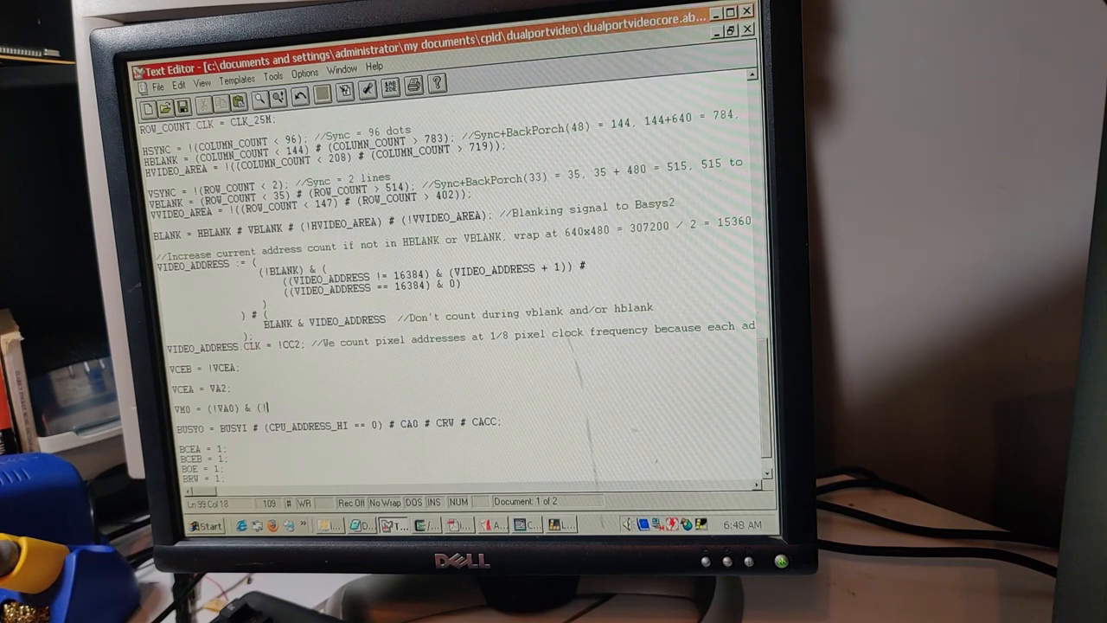
type("VA1) & (!BLANK);")
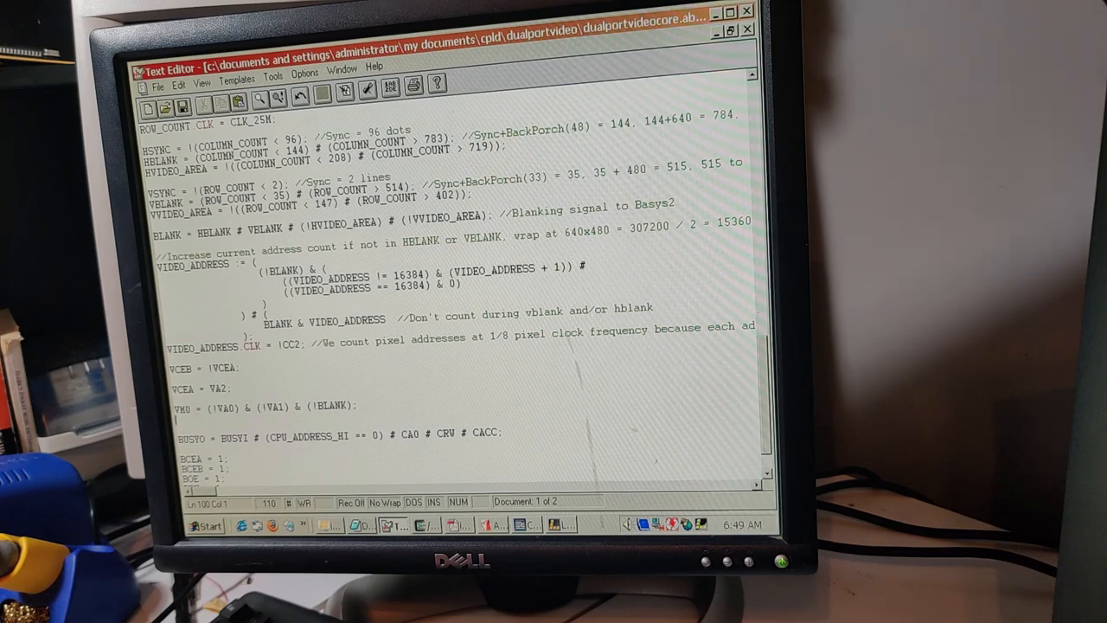
type("VM1 =")
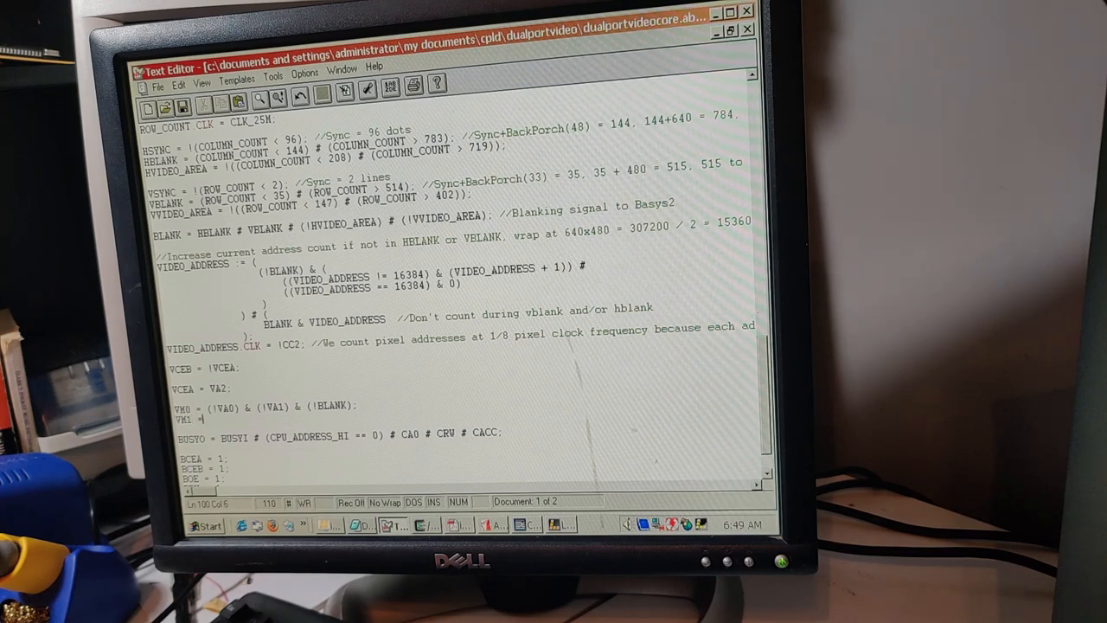